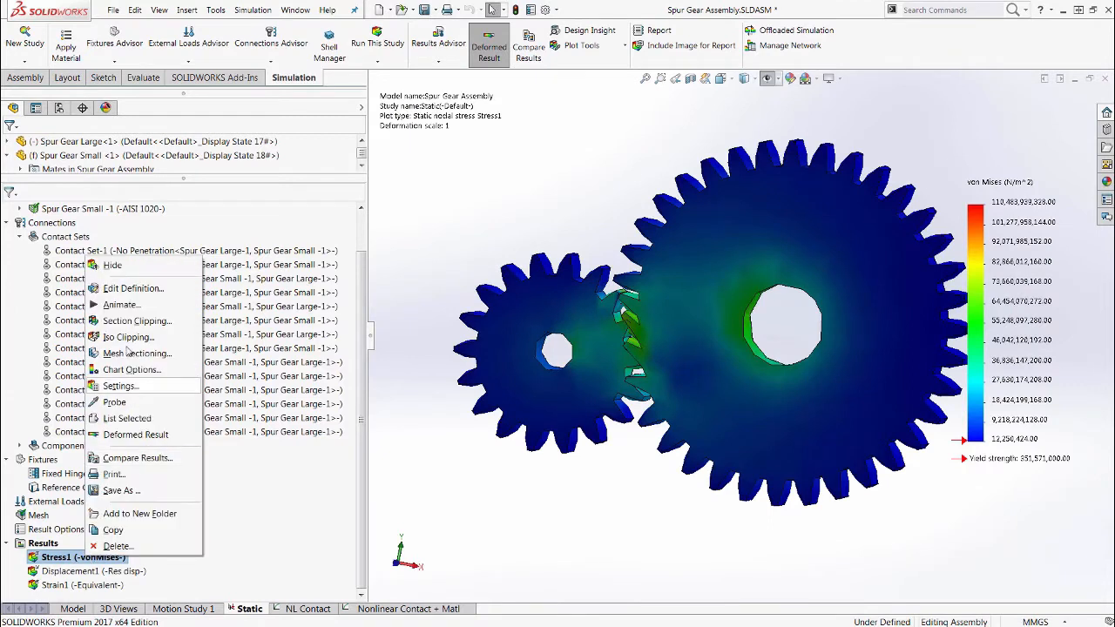
Step: Animate the static Stress1 von Mises plot on the spur gears
{"action": "left_click", "coordinate": [121, 305]}
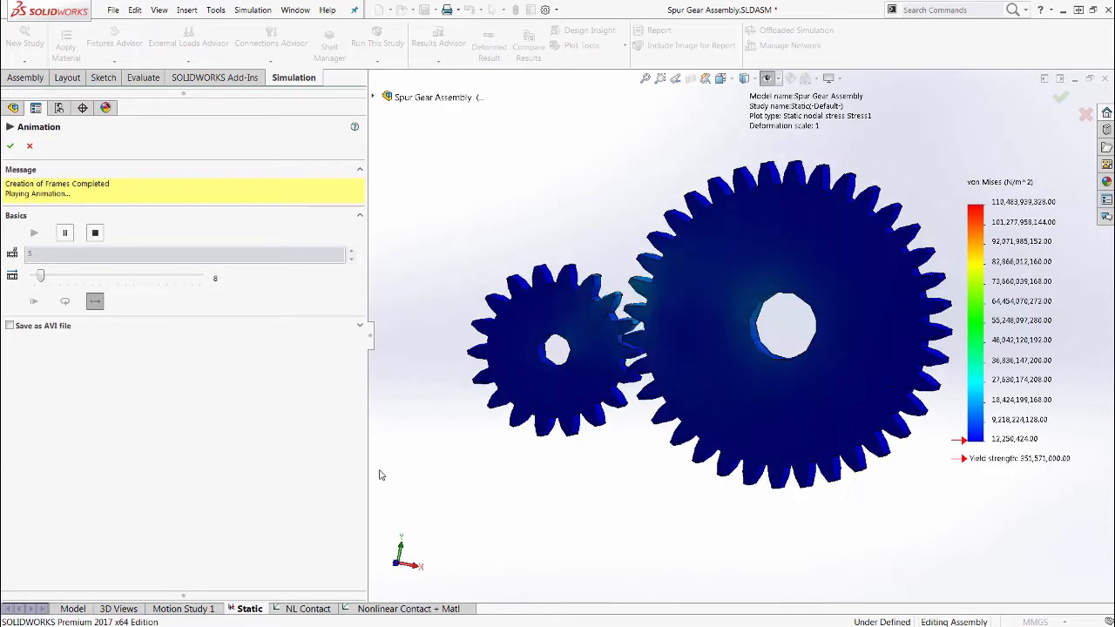
Step: In the NL Contact study, display Stress1 and animate the nonlinear contact stress
{"action": "left_click", "coordinate": [308, 608]}
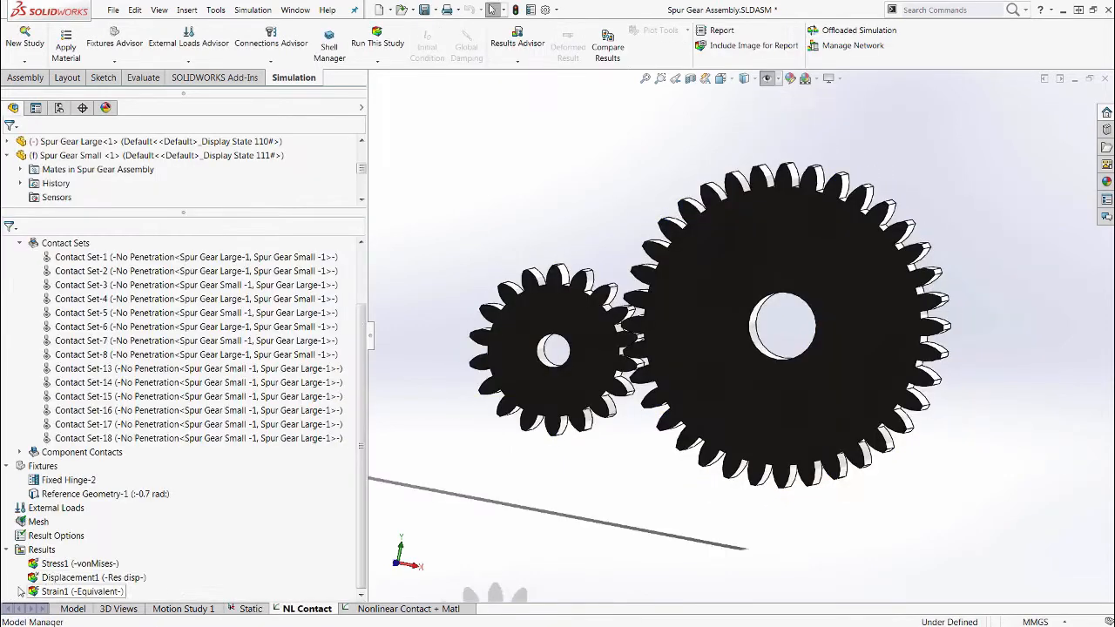
{"action": "left_click", "coordinate": [79, 563]}
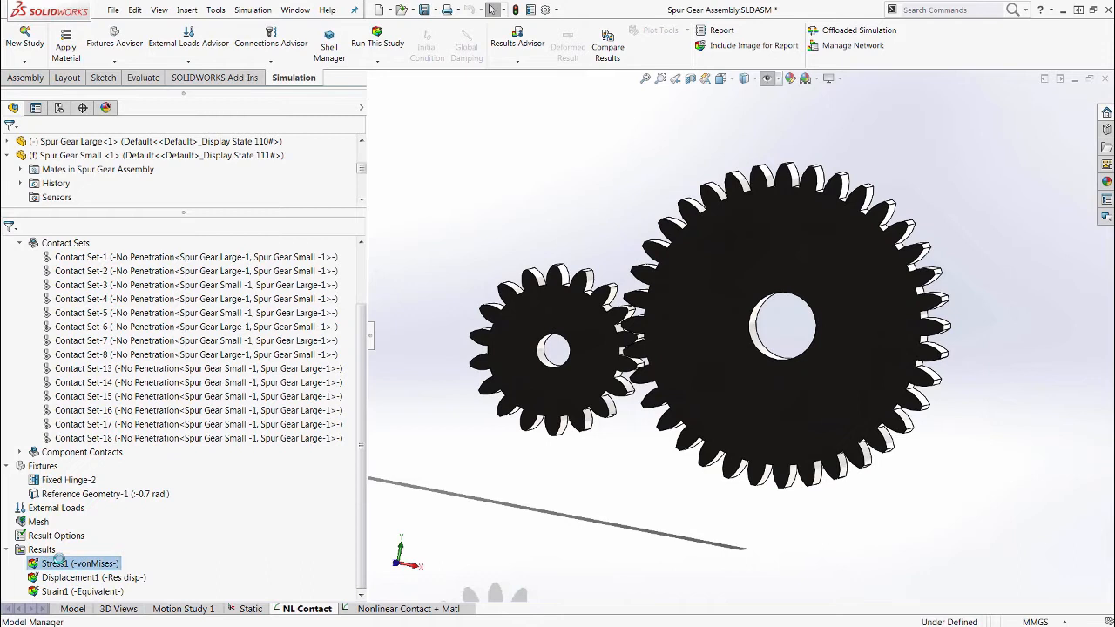
{"action": "double_click", "coordinate": [76, 564]}
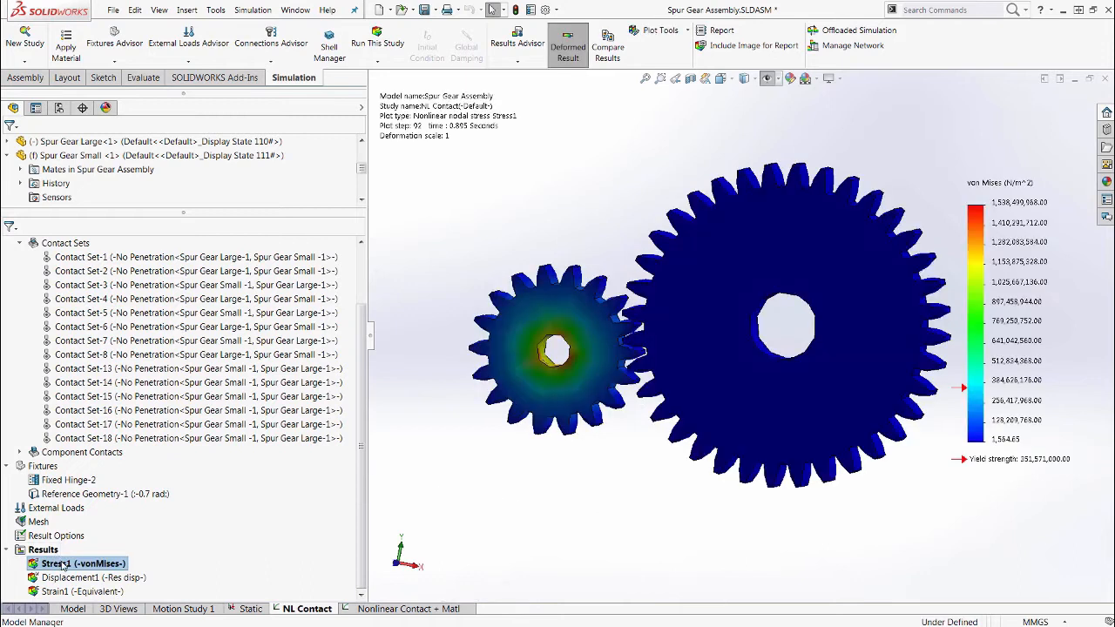
{"action": "right_click", "coordinate": [83, 563]}
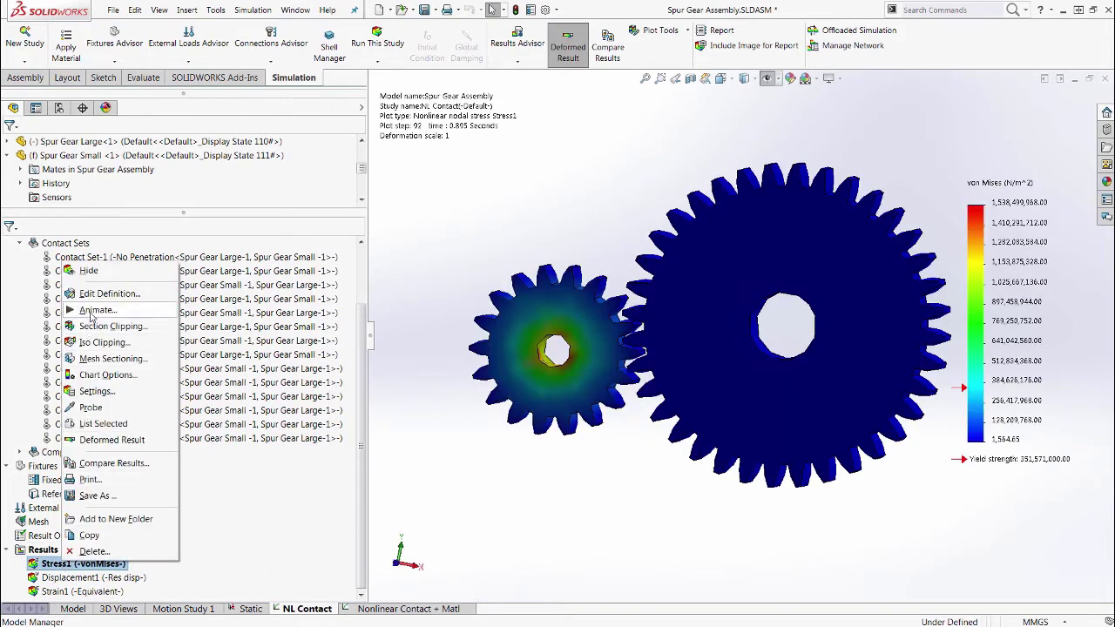
{"action": "left_click", "coordinate": [96, 310]}
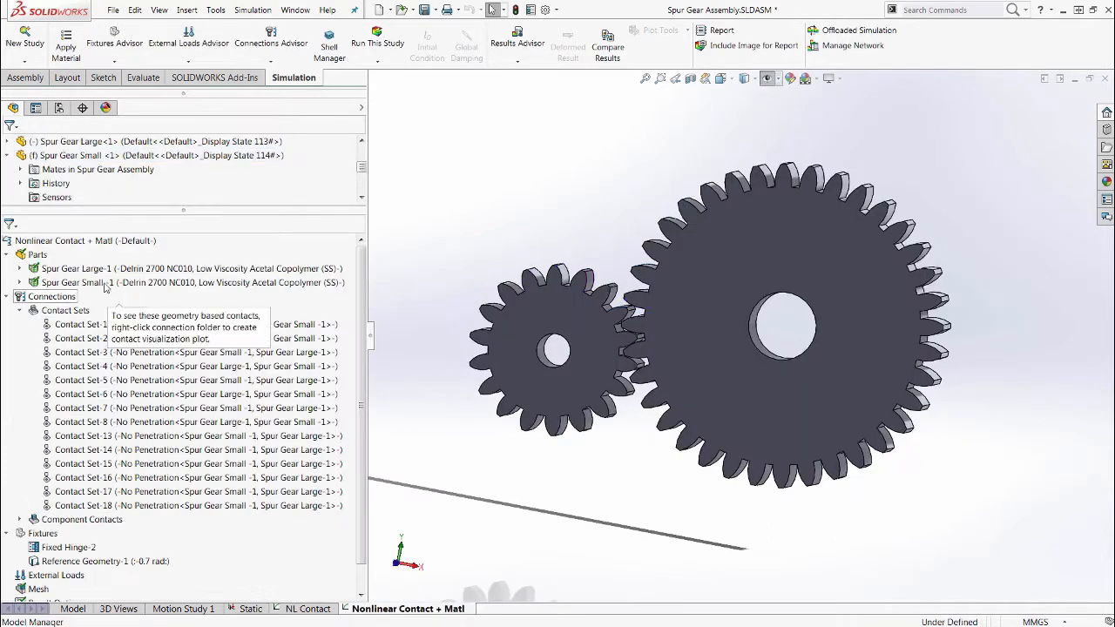
Step: Open Apply/Edit Material for Spur Gear Large-1
{"action": "right_click", "coordinate": [78, 268]}
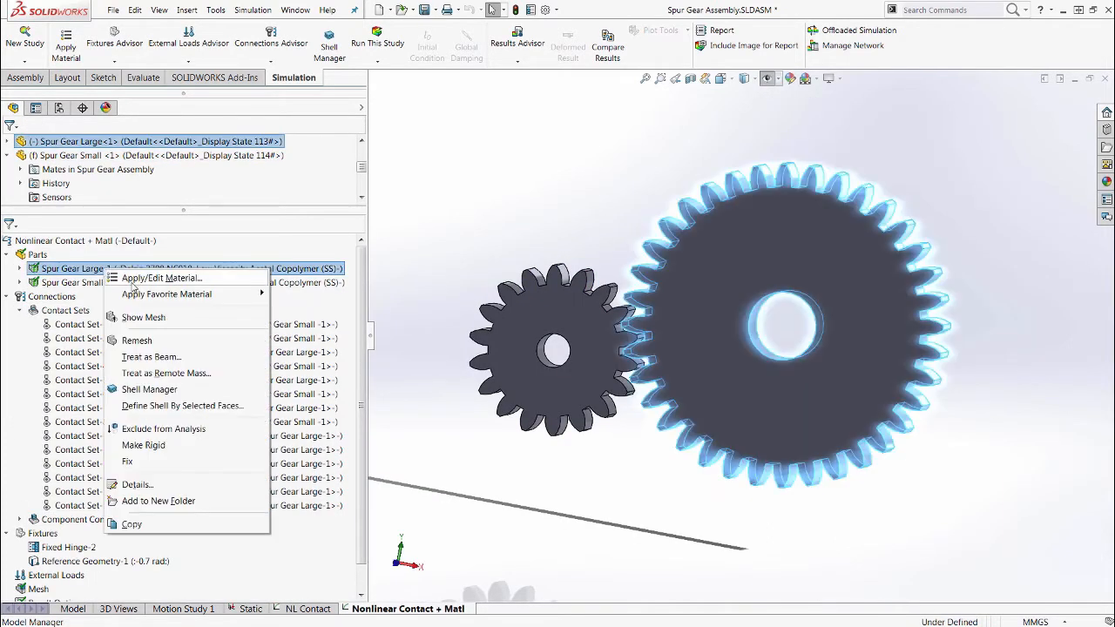
{"action": "left_click", "coordinate": [162, 277]}
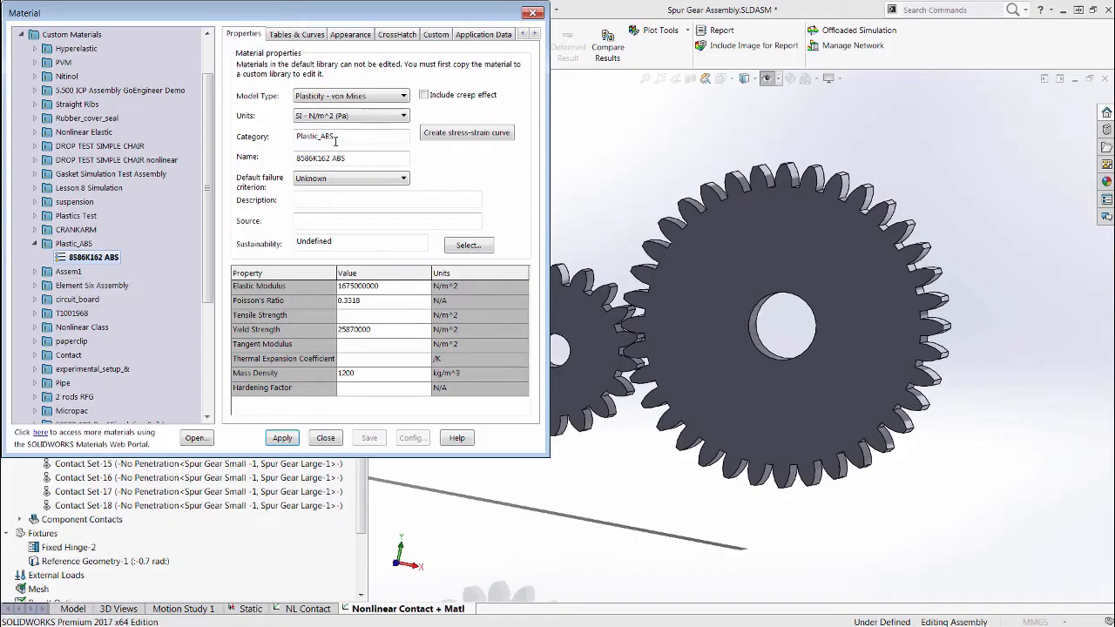
Step: Review the 8586K162 ABS stress-strain curve and properties, then close the Material dialog
{"action": "left_click", "coordinate": [296, 34]}
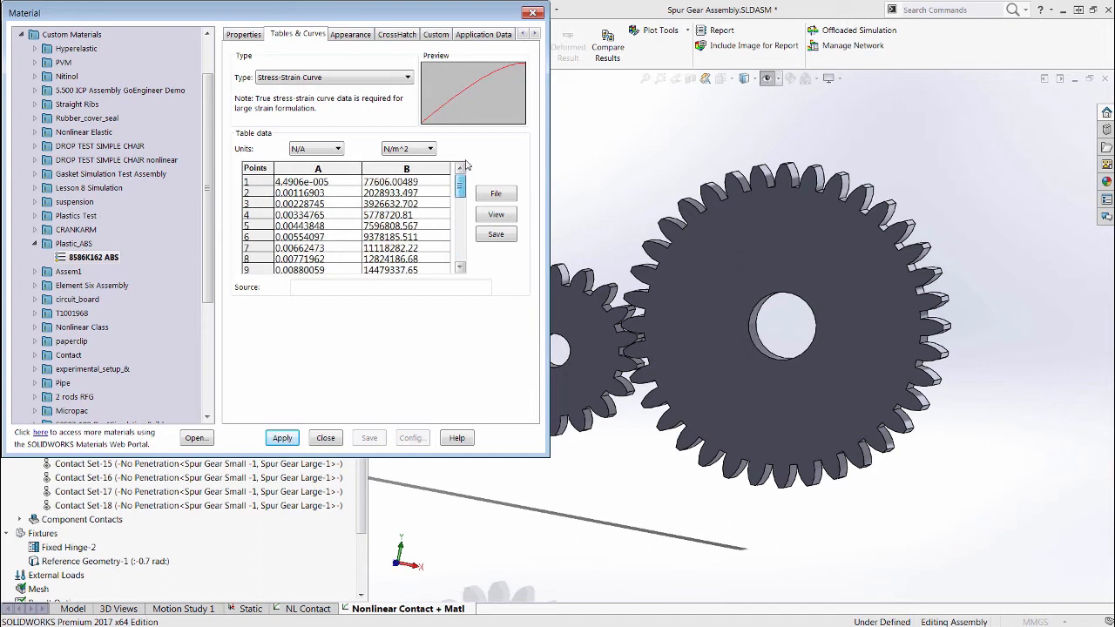
{"action": "left_click", "coordinate": [243, 34]}
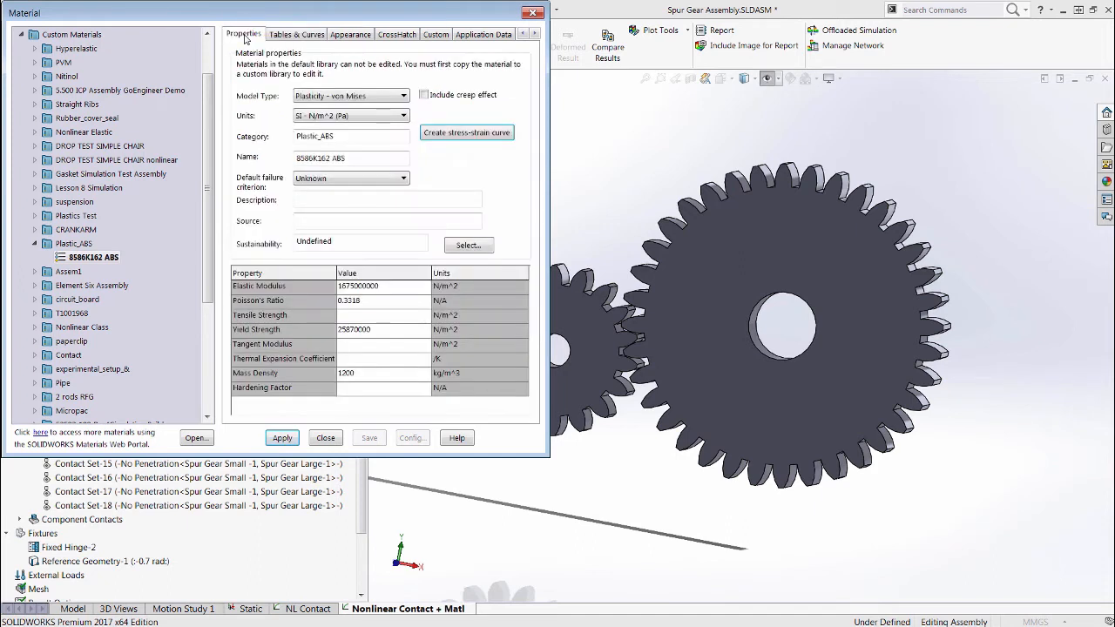
{"action": "left_click", "coordinate": [325, 437]}
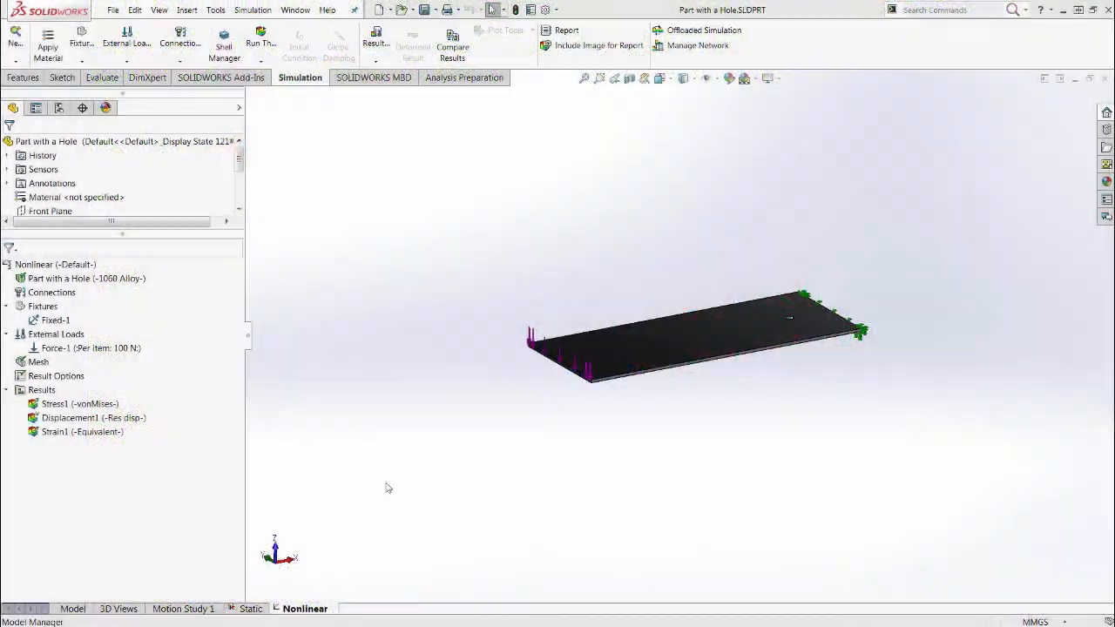
Step: Show Displacement1 and probe the plate's loaded front corner node 114
{"action": "double_click", "coordinate": [80, 417]}
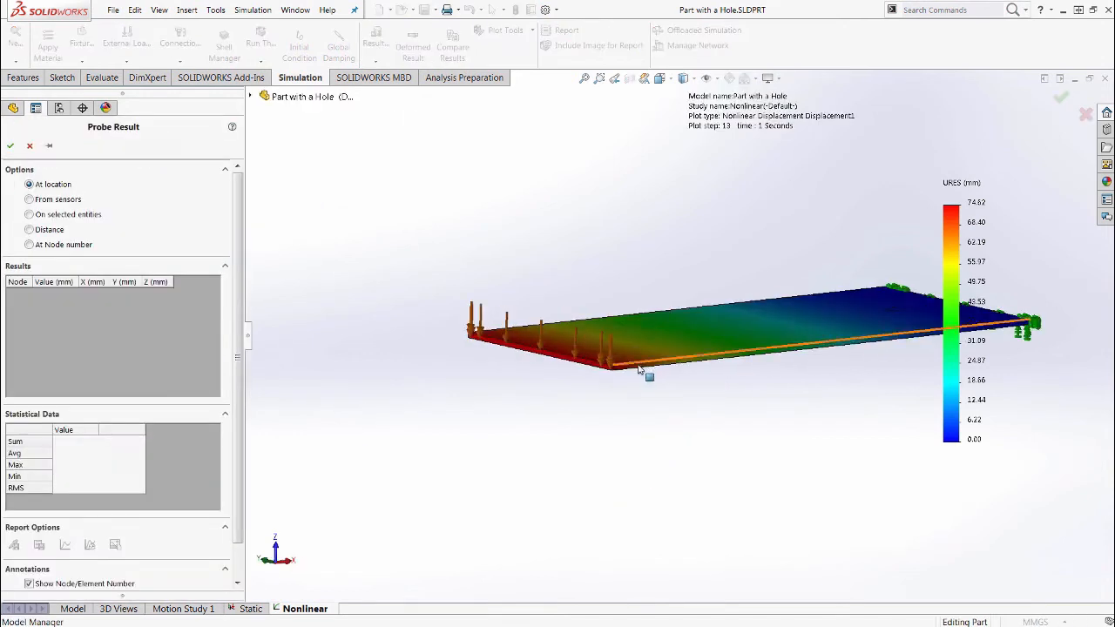
{"action": "left_click", "coordinate": [610, 362]}
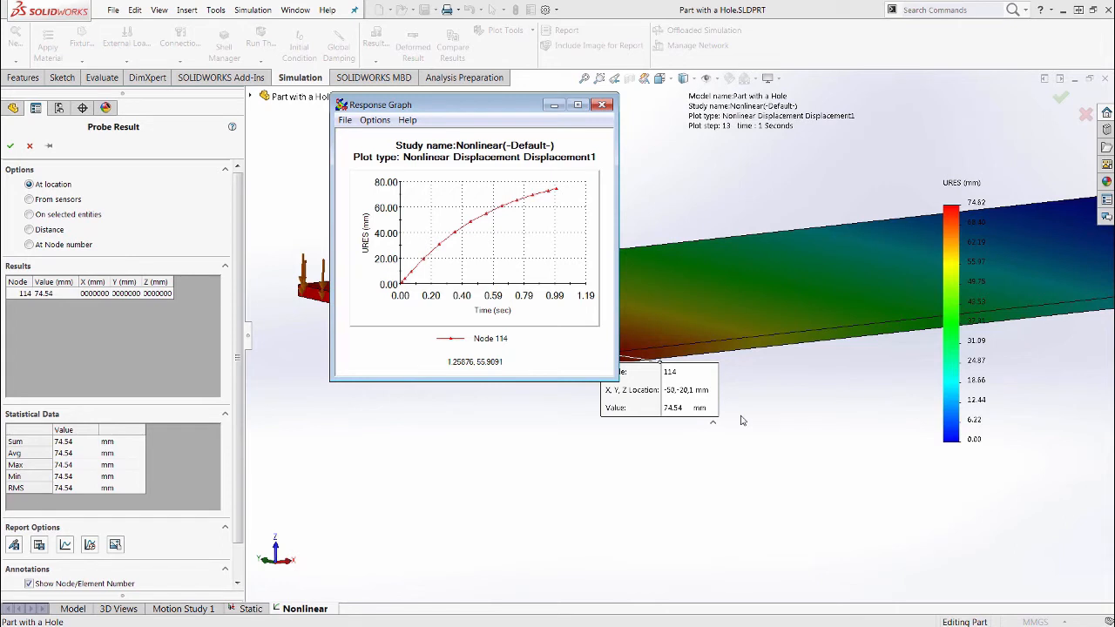
{"action": "mouse_move", "coordinate": [981, 446]}
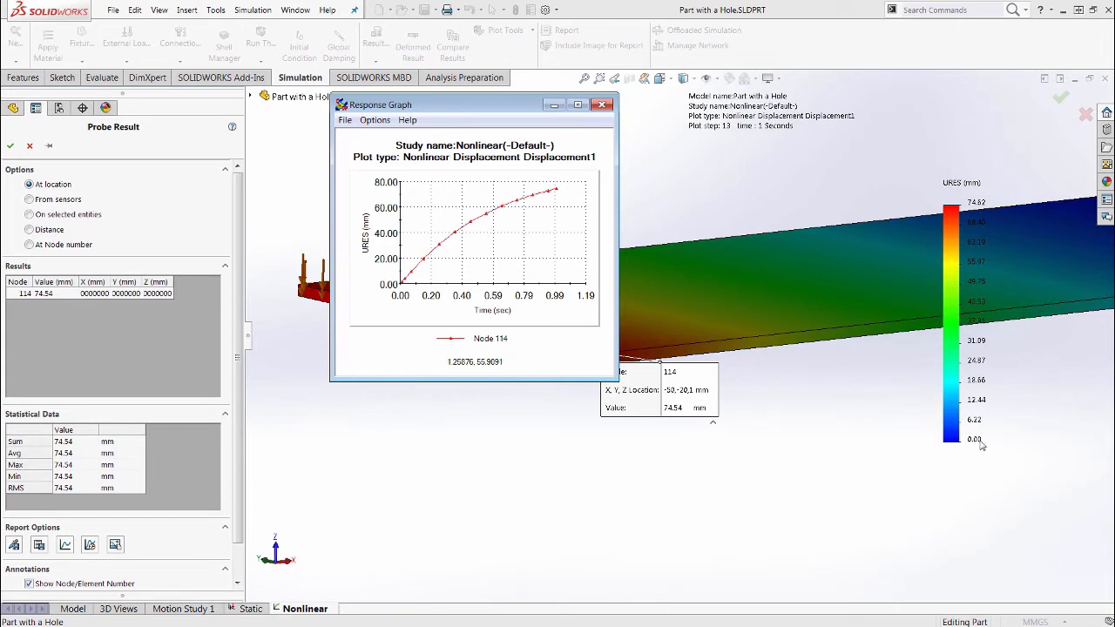